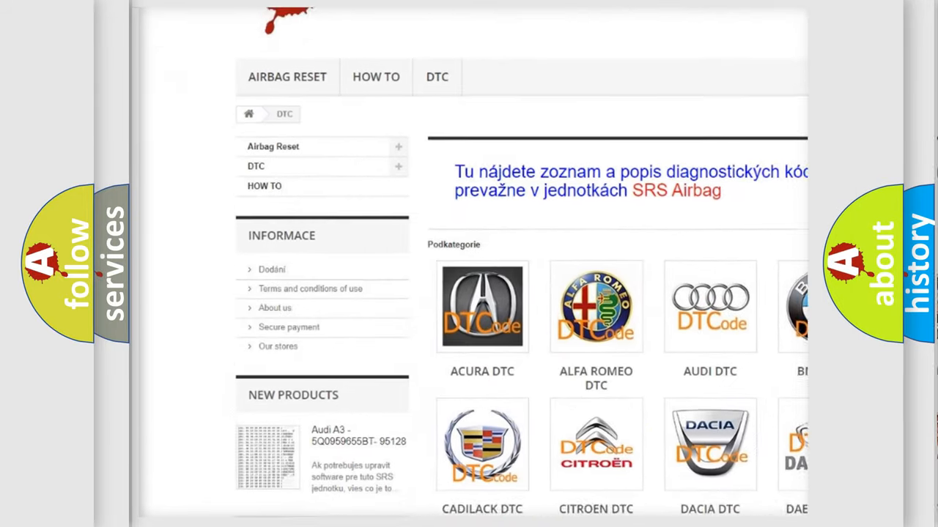
scroll("down", 3)
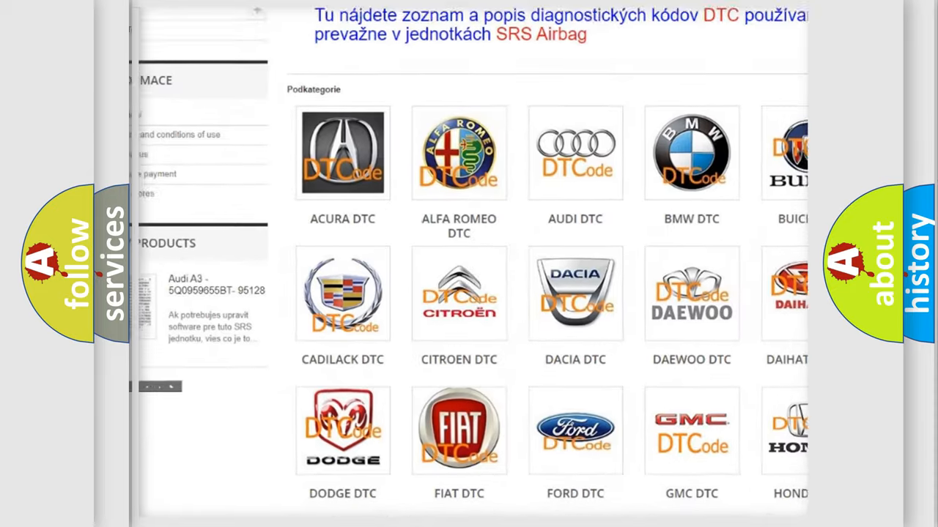
scroll("down", 3)
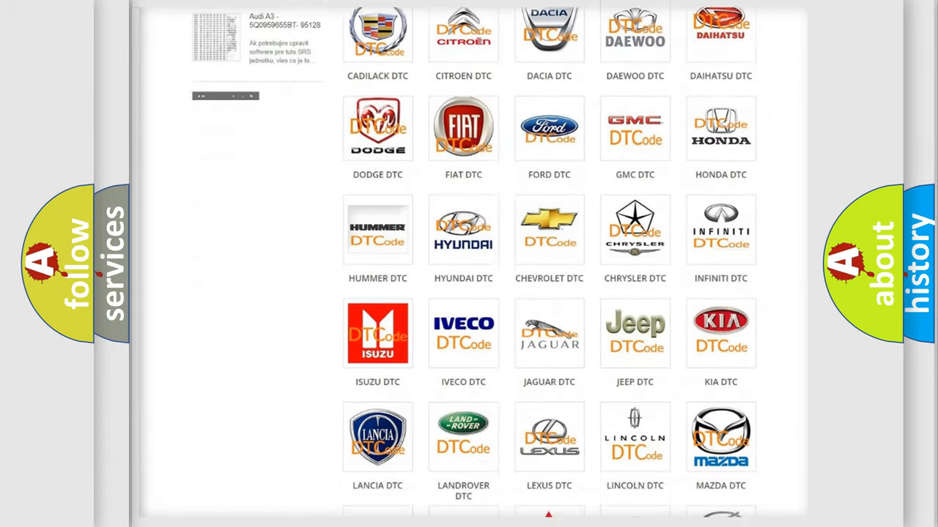
scroll("down", 3)
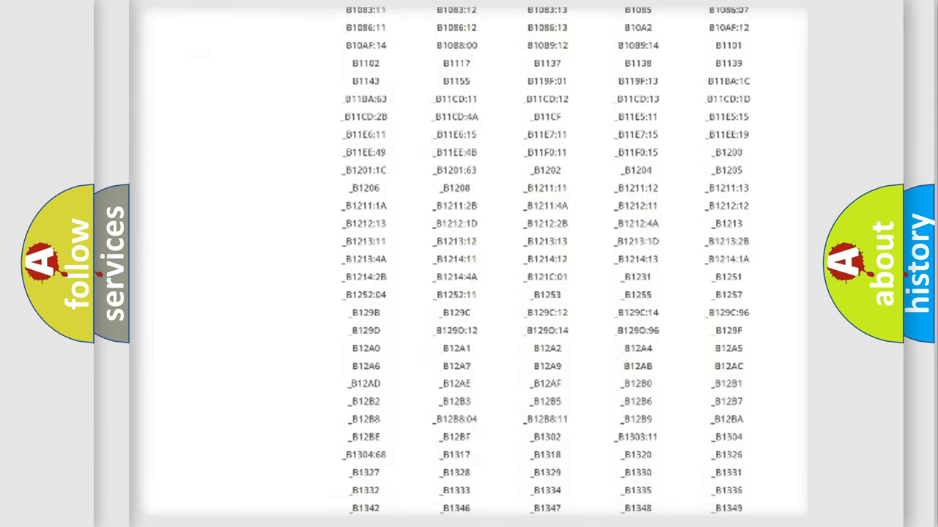
scroll("down", 3)
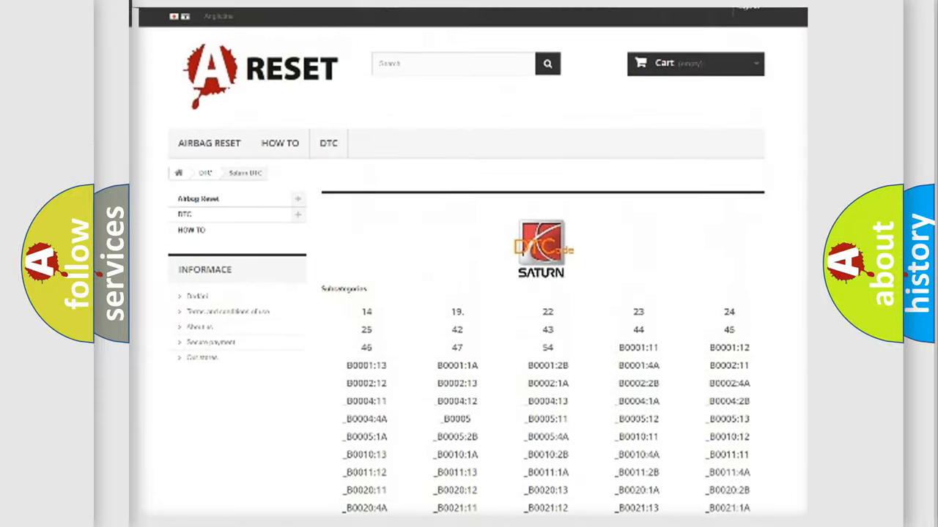
scroll("up", 3)
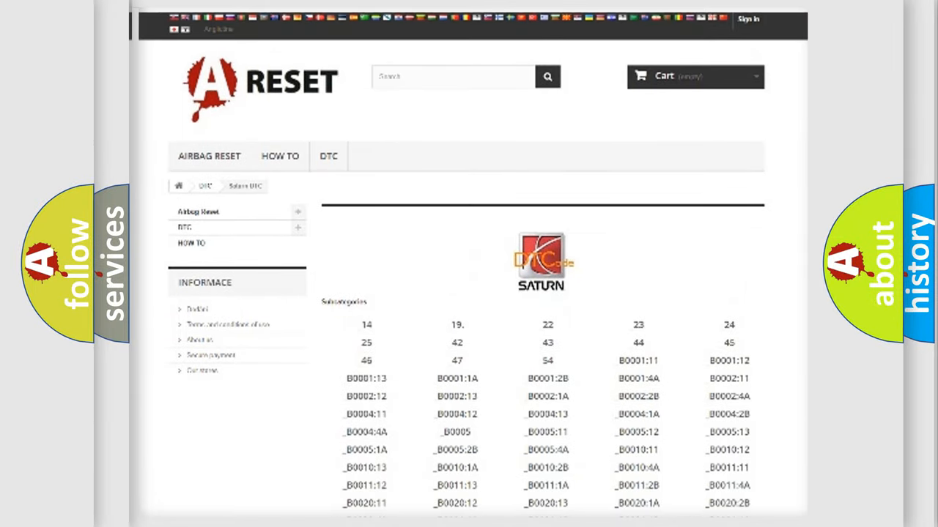